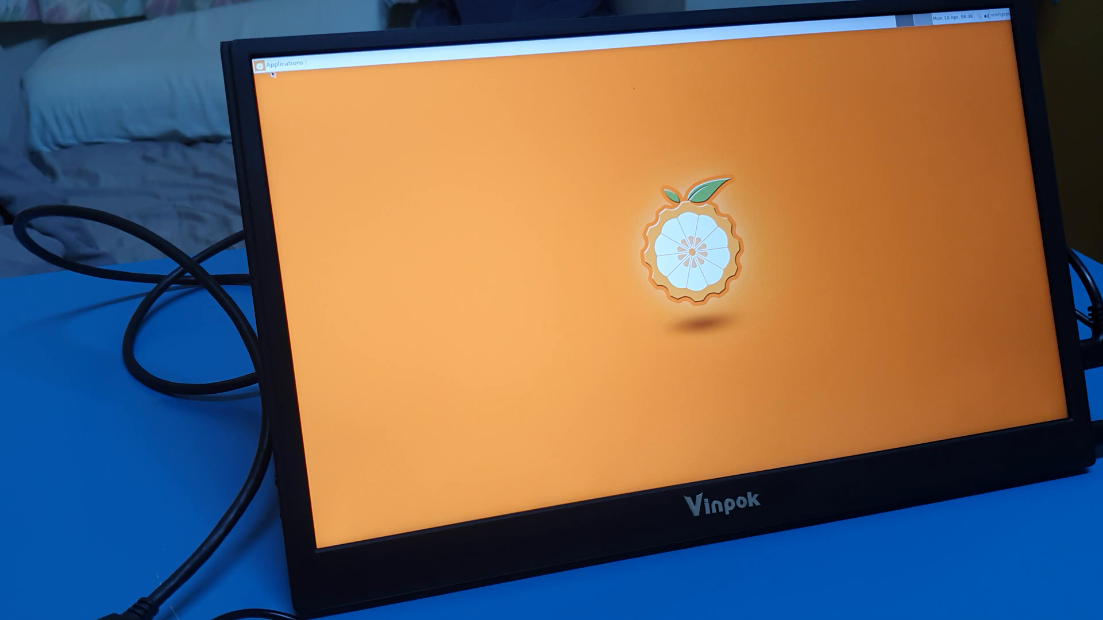
Step: Bring up the Applications menu to reach the Display settings
click(278, 62)
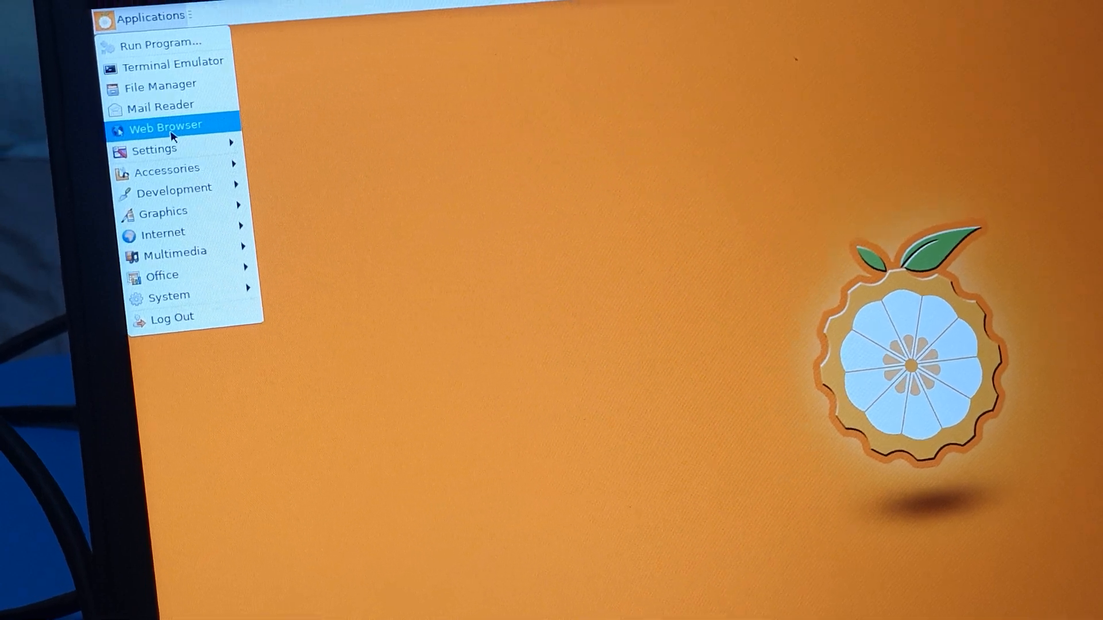
mouse_move(186, 197)
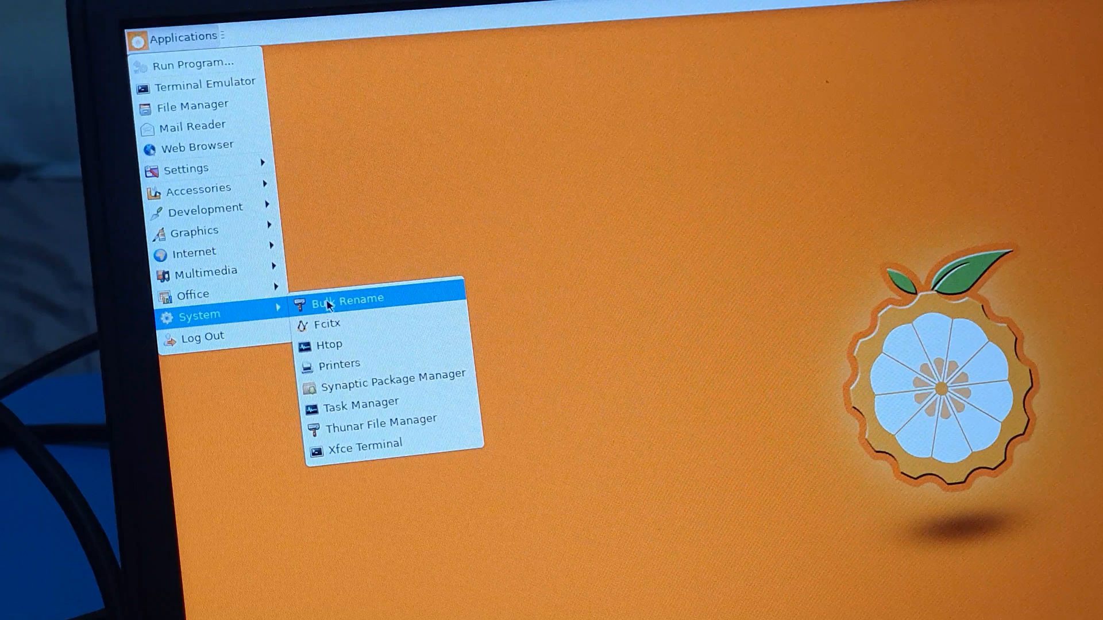
mouse_move(204, 189)
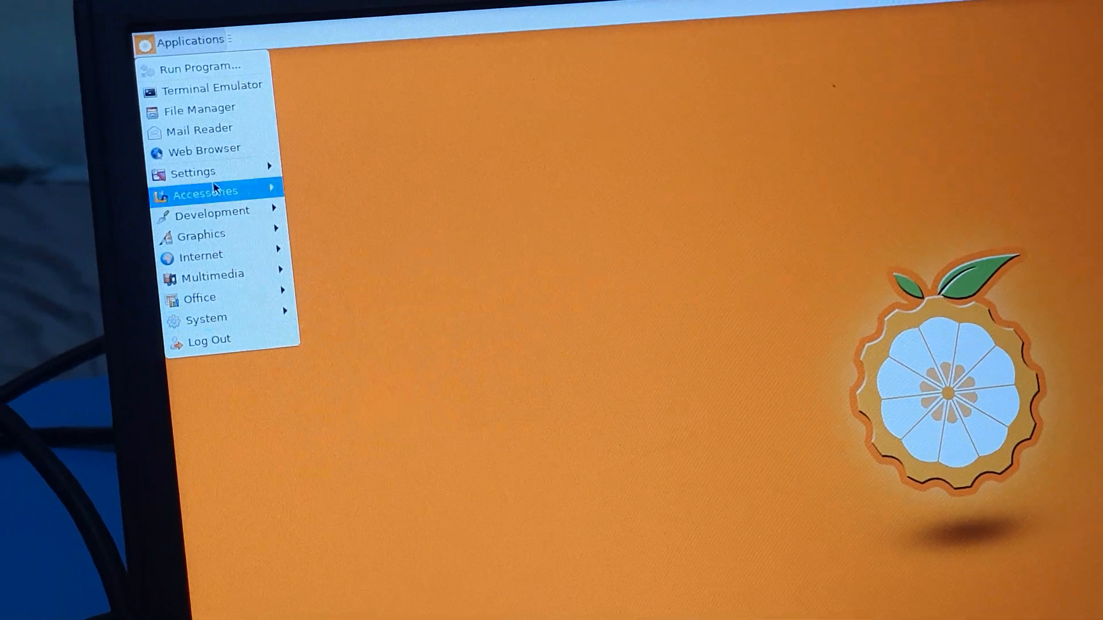
mouse_move(204, 235)
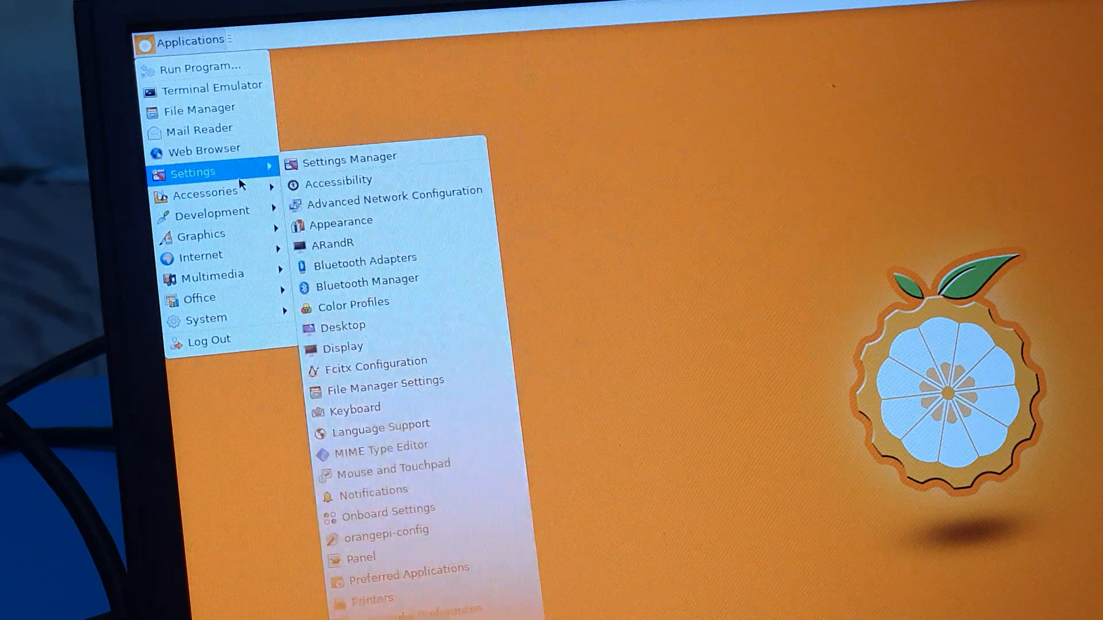
mouse_move(345, 326)
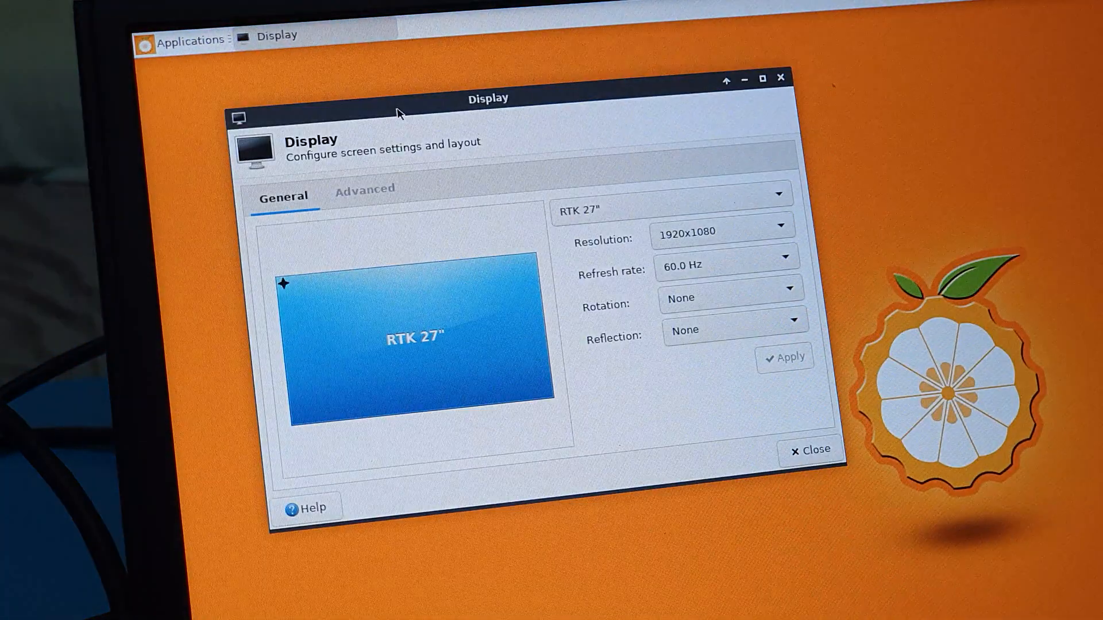
Step: Switch the RTK 27" monitor from 1920x1080 to 1280x720 and keep the configuration
click(723, 233)
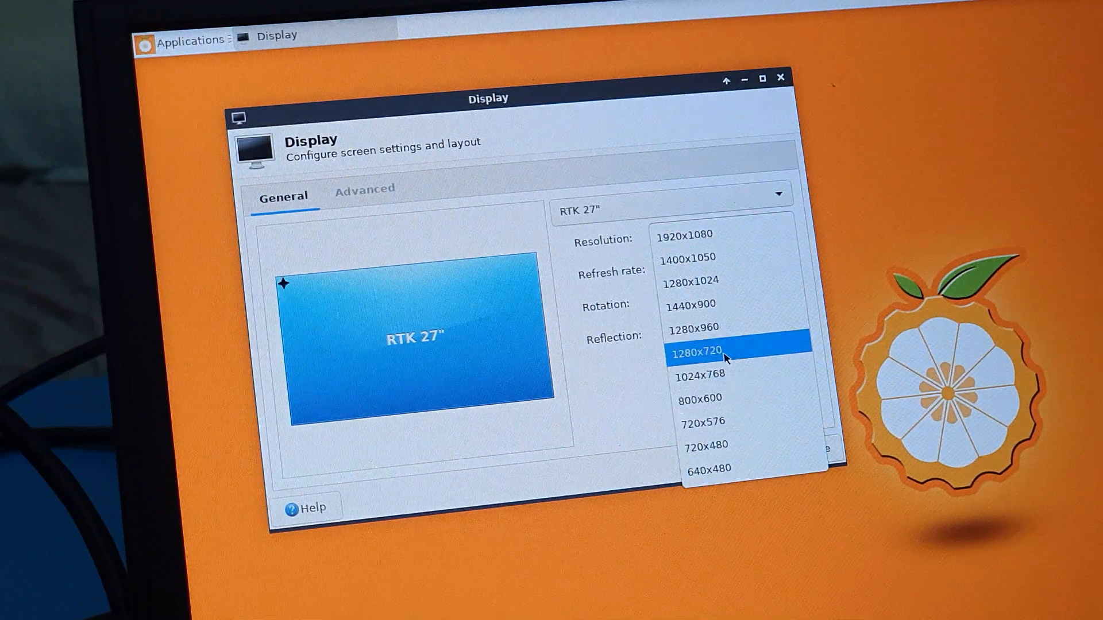
click(709, 352)
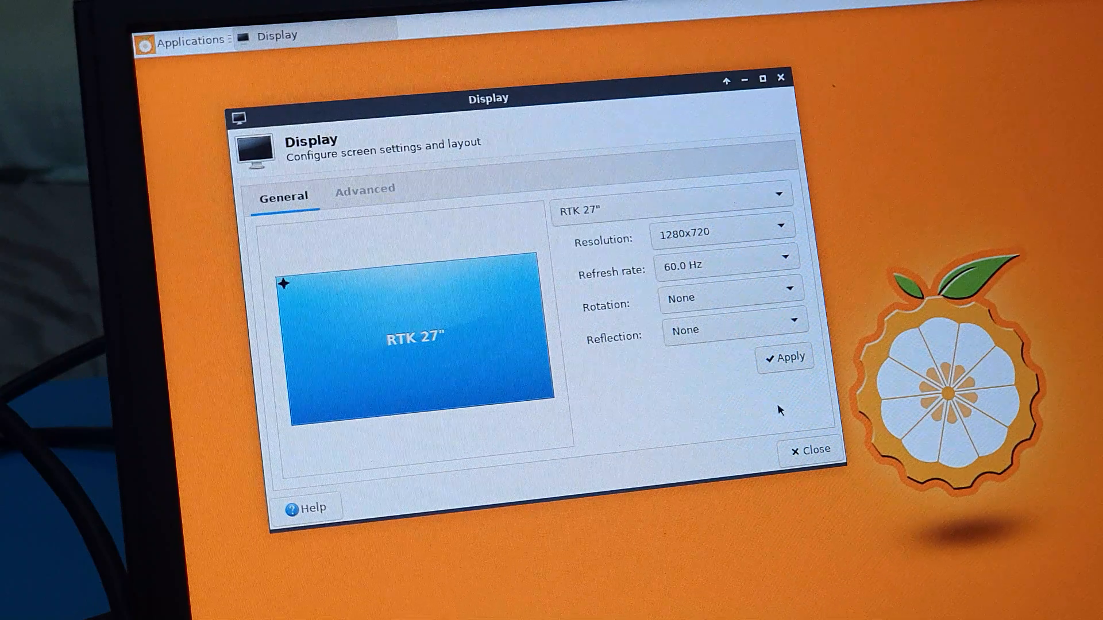
click(785, 357)
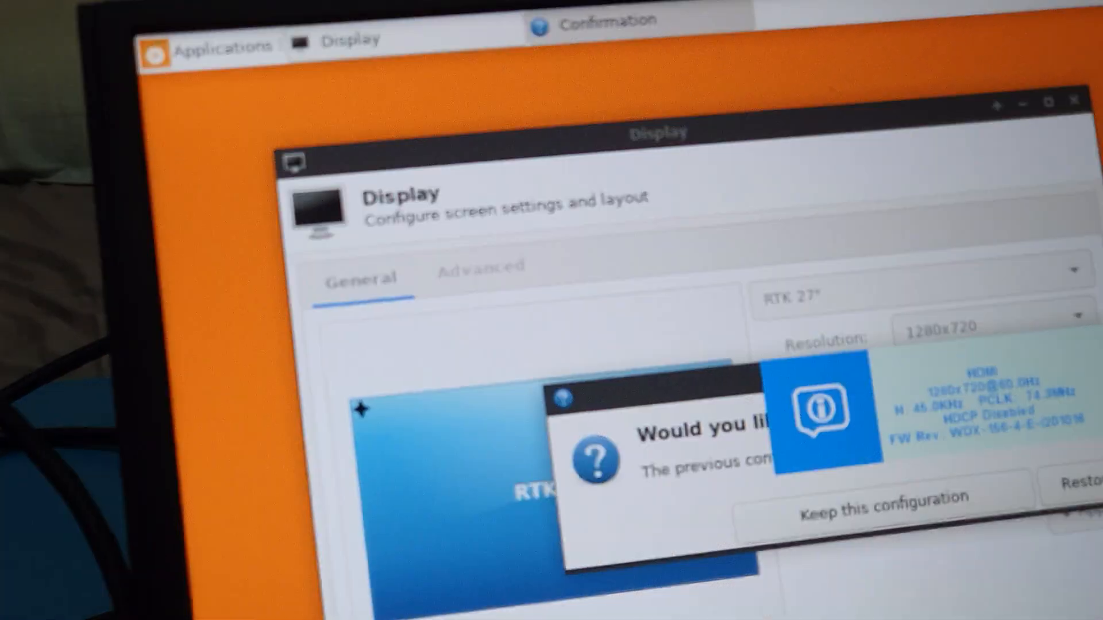
click(882, 509)
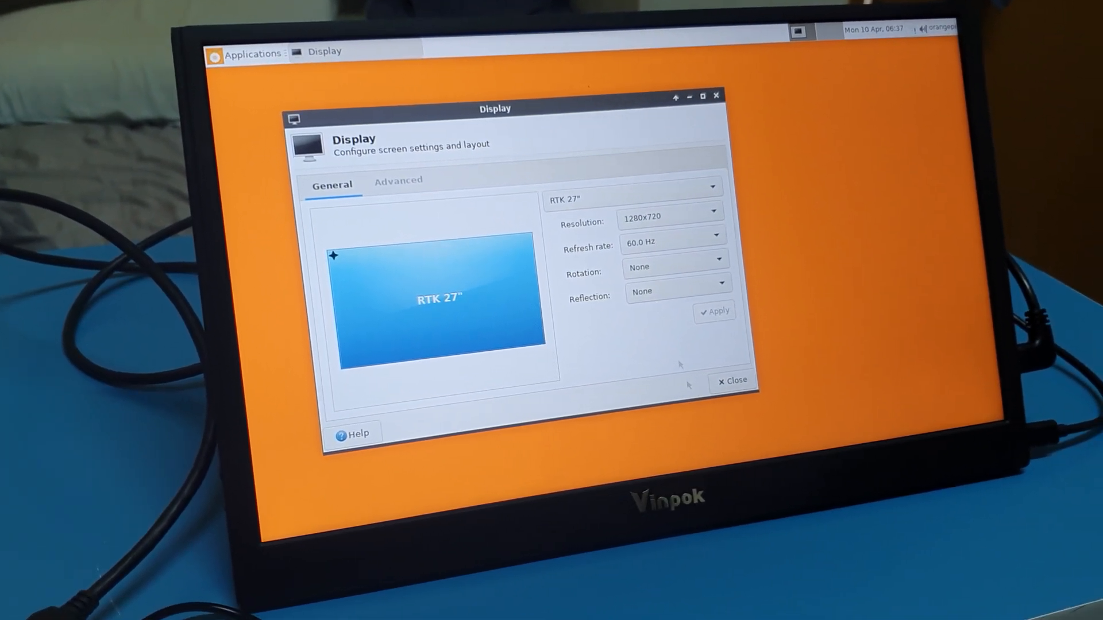
Step: Reopen Display settings and set the monitor rotation to Right for portrait
click(732, 380)
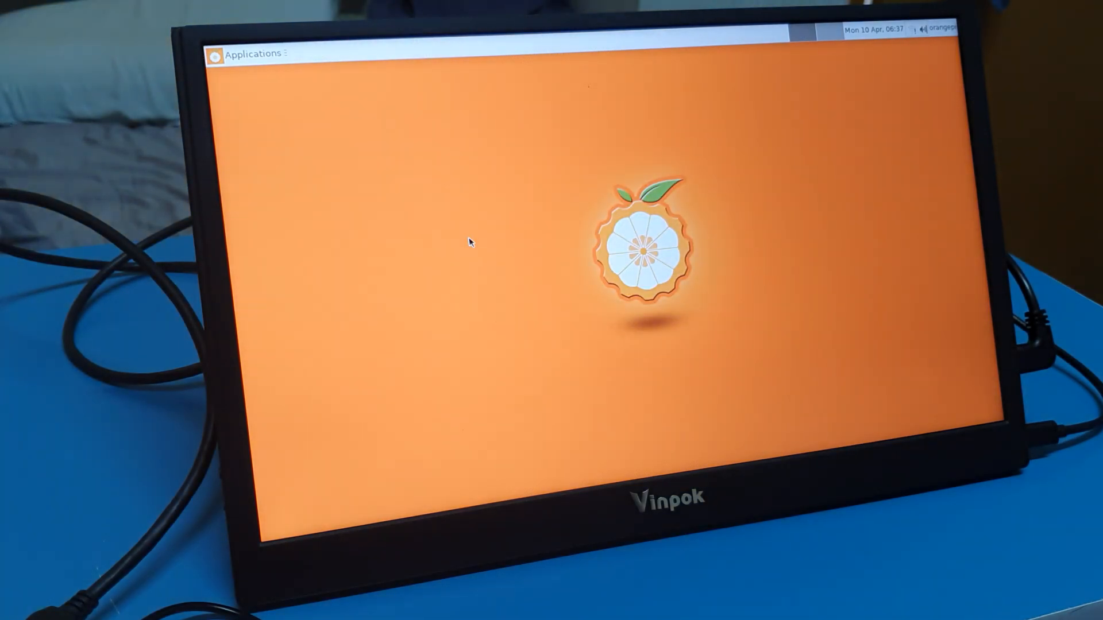
click(252, 54)
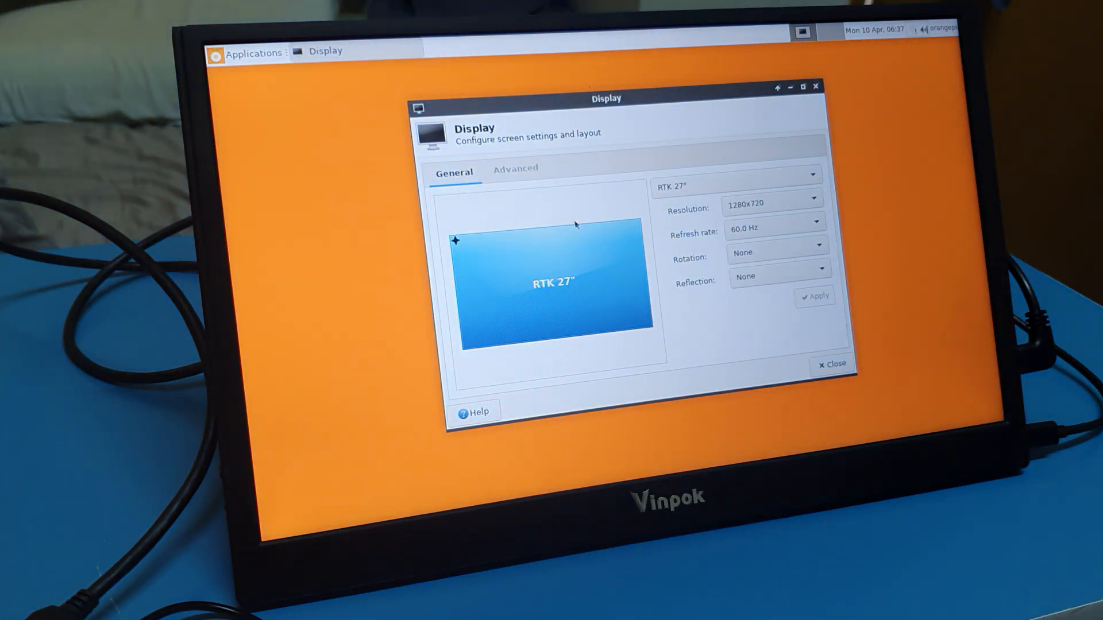
mouse_move(759, 251)
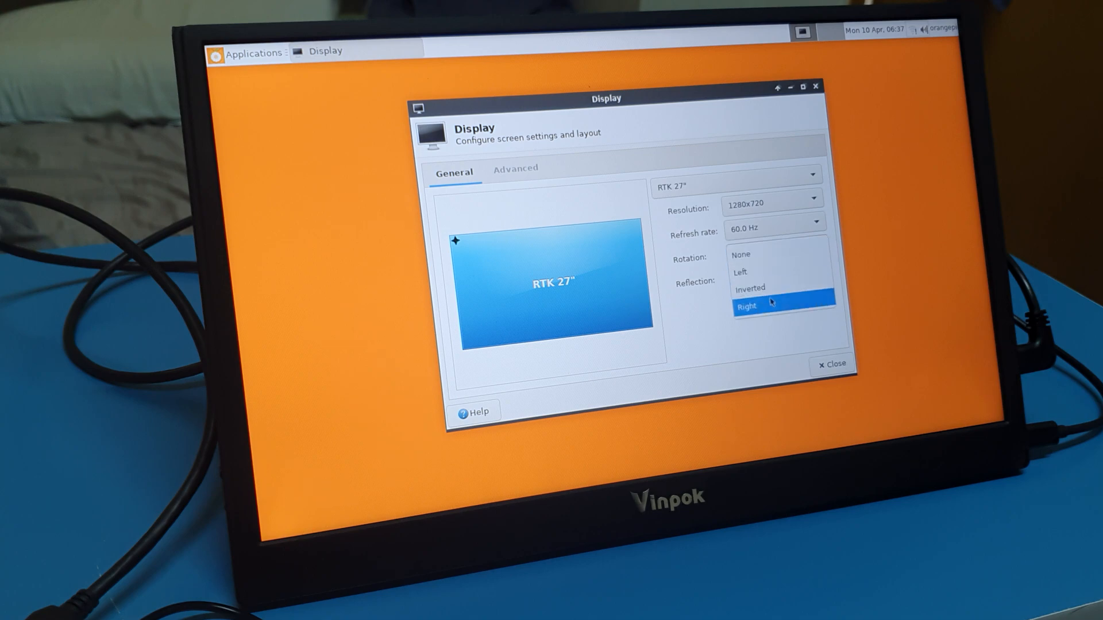
click(746, 306)
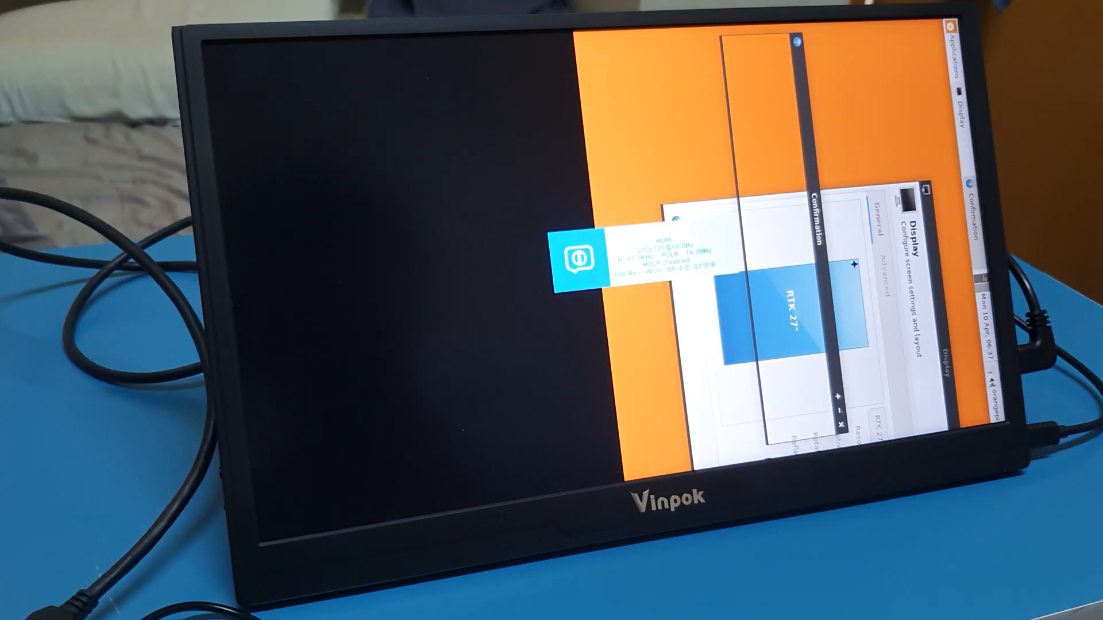